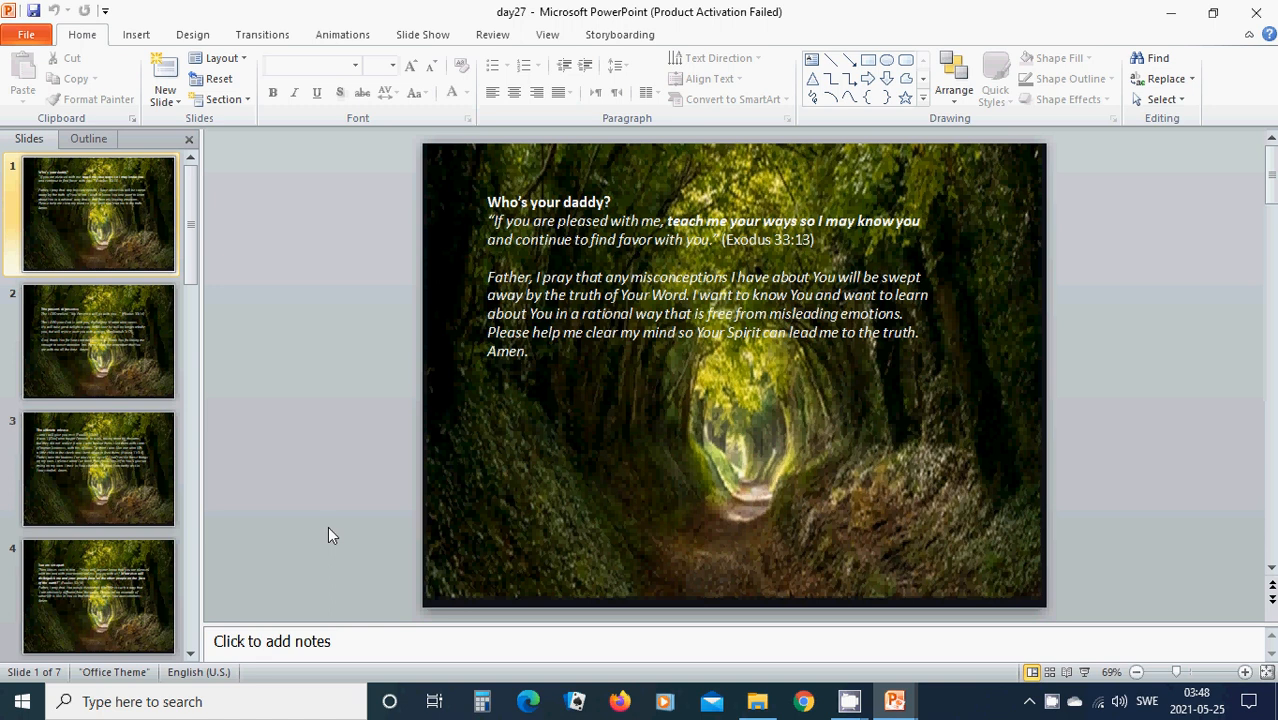
{"action": "mouse_move", "coordinate": [530, 440]}
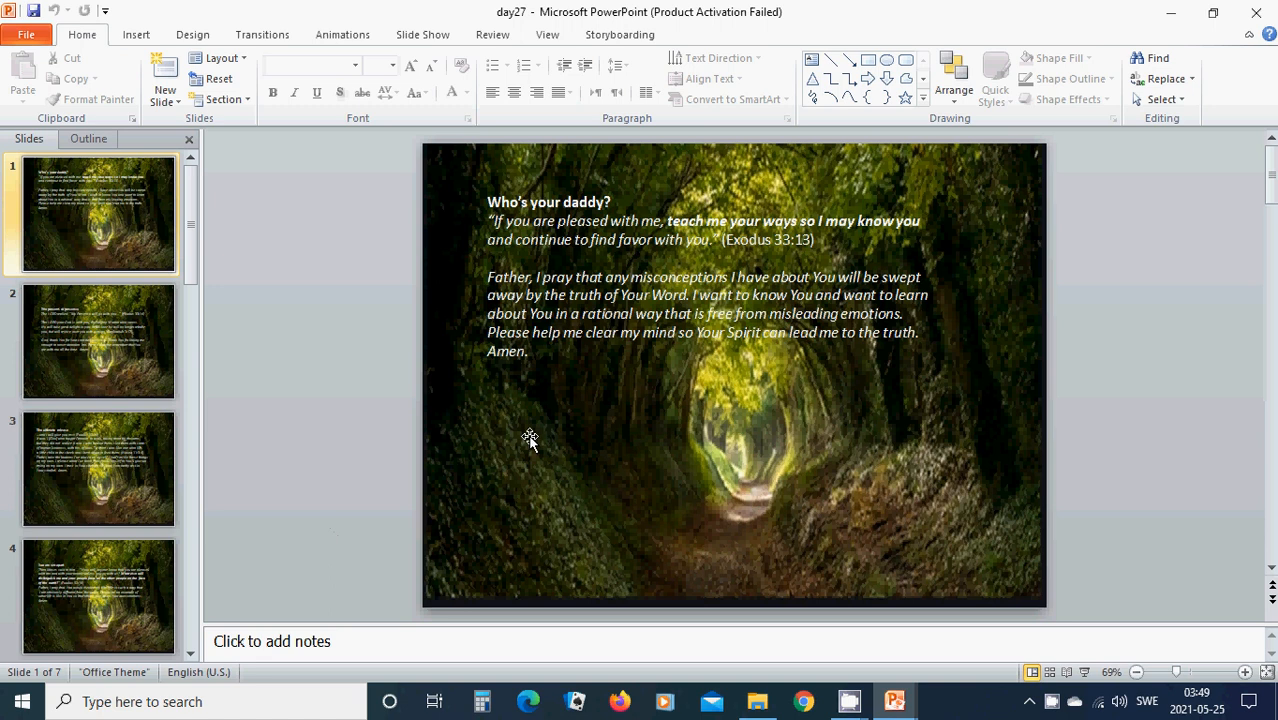
{"action": "mouse_move", "coordinate": [790, 368]}
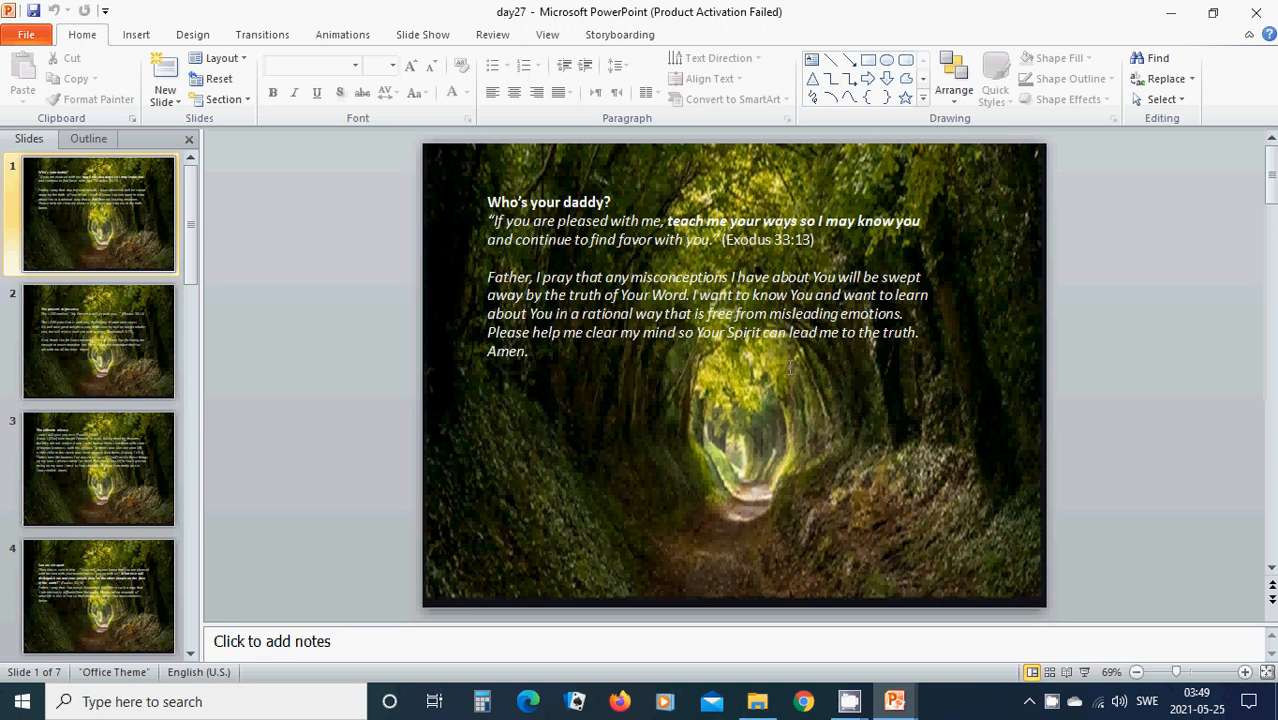
Show slide 2, "The present of presence", for reading
{"action": "left_click", "coordinate": [98, 340]}
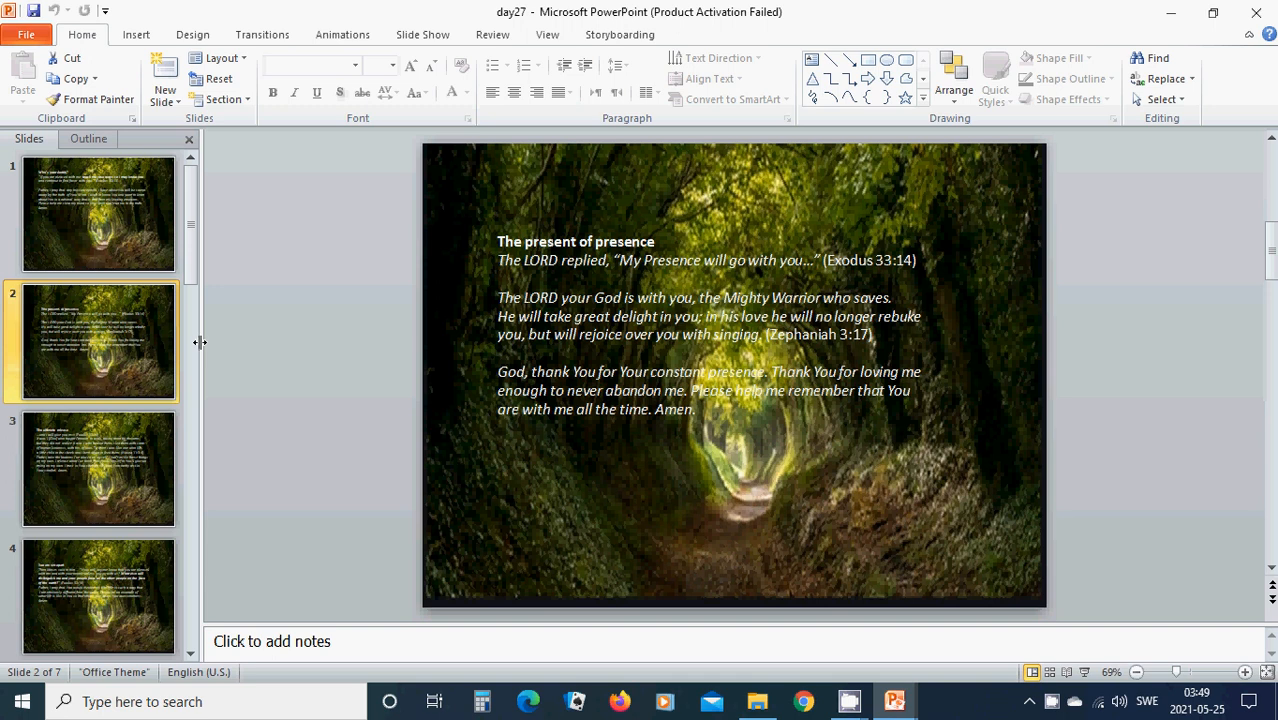
{"action": "mouse_move", "coordinate": [340, 422]}
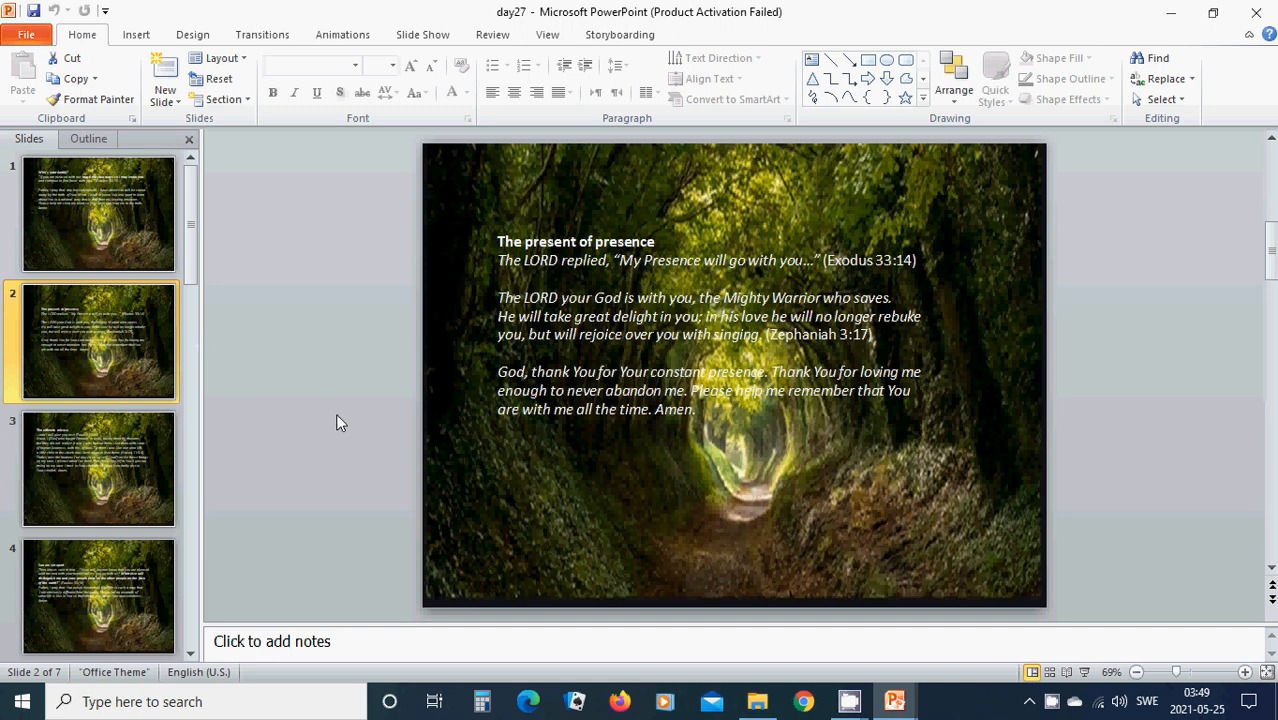
{"action": "mouse_move", "coordinate": [346, 420]}
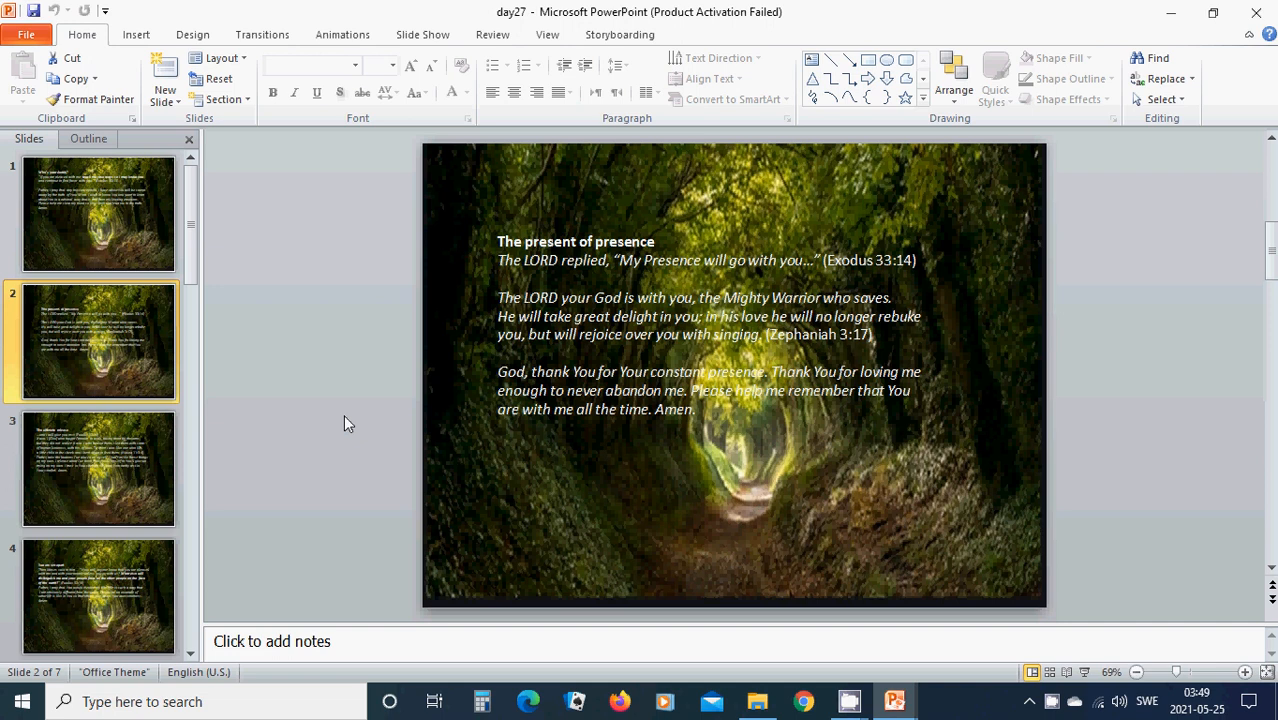
{"action": "mouse_move", "coordinate": [356, 432]}
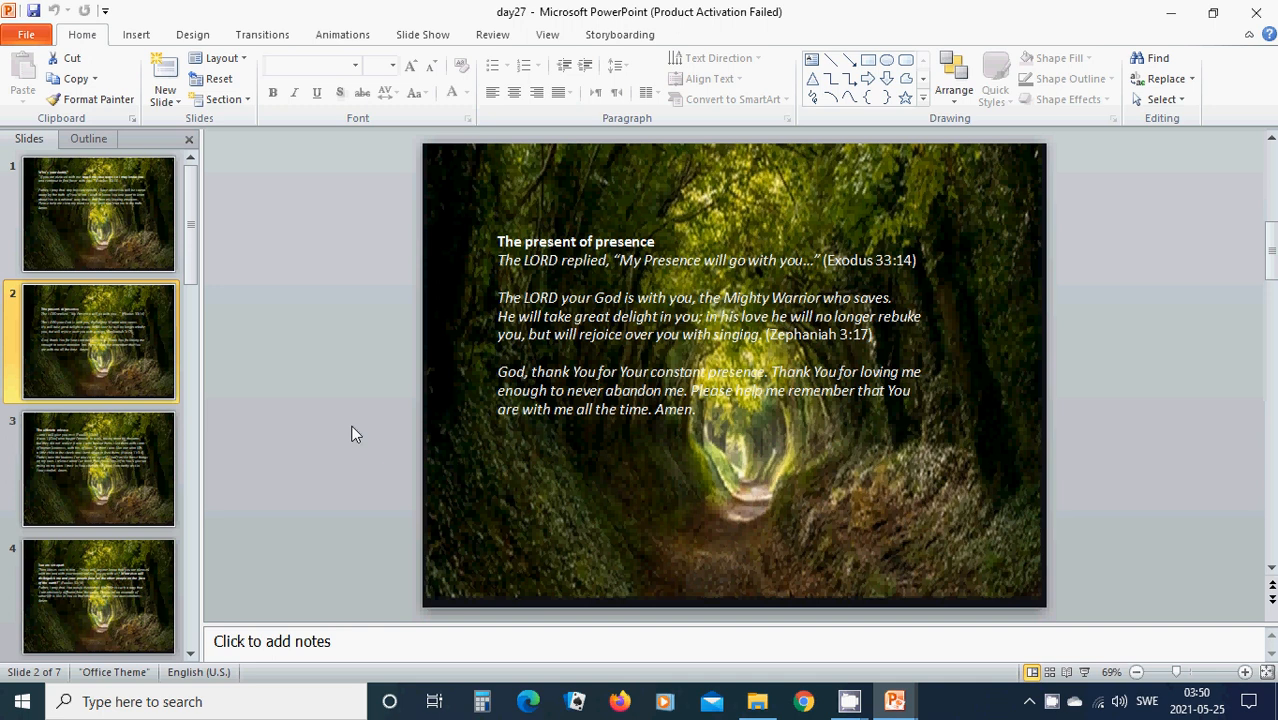
{"action": "mouse_move", "coordinate": [528, 500]}
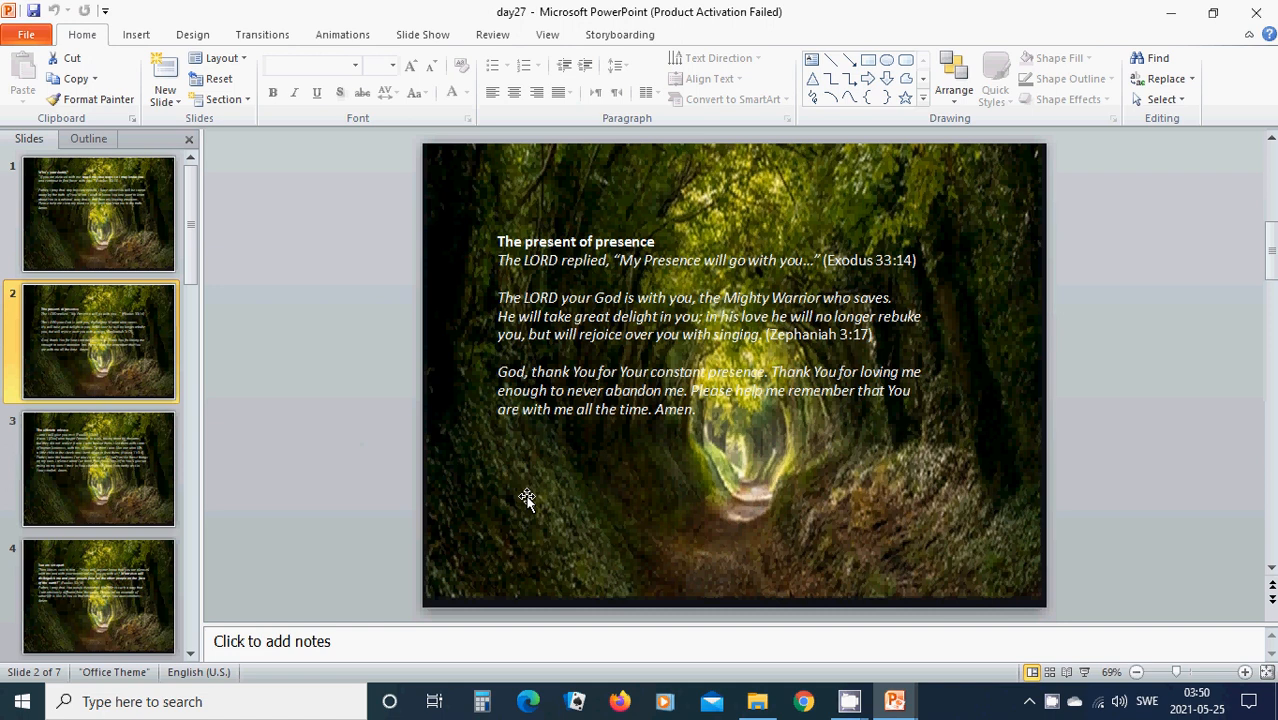
{"action": "mouse_move", "coordinate": [508, 490]}
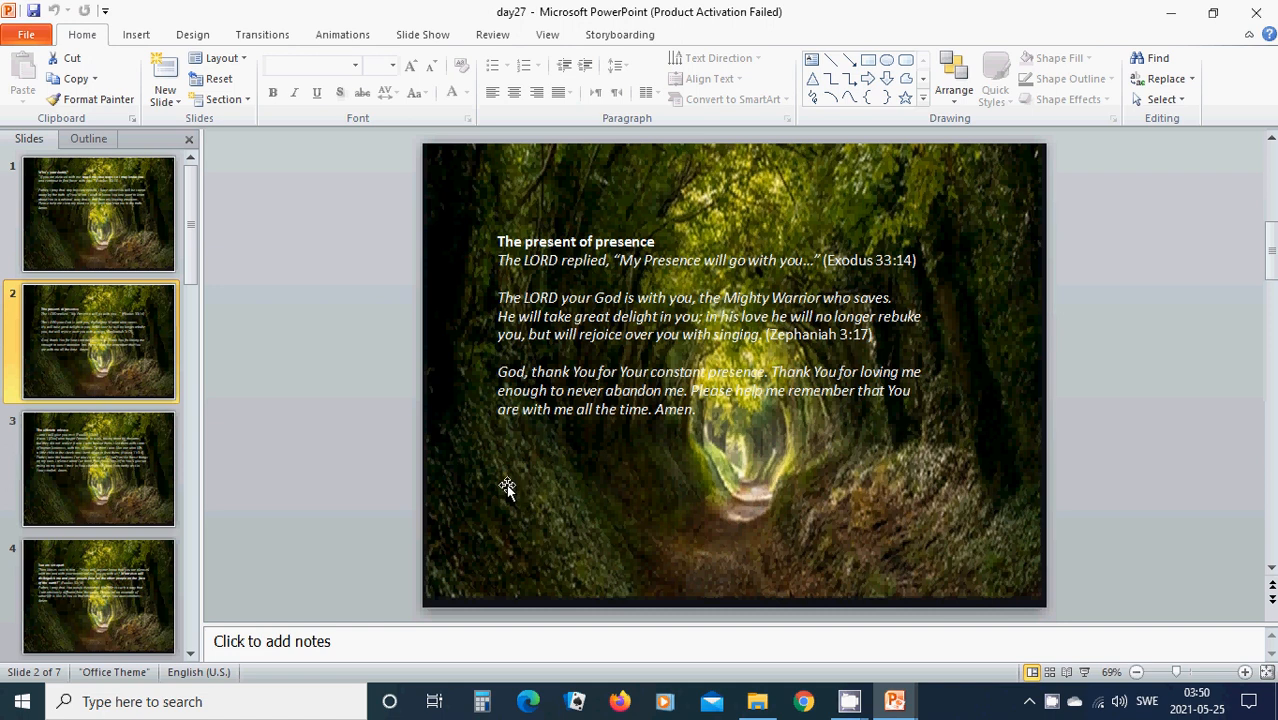
{"action": "mouse_move", "coordinate": [114, 460]}
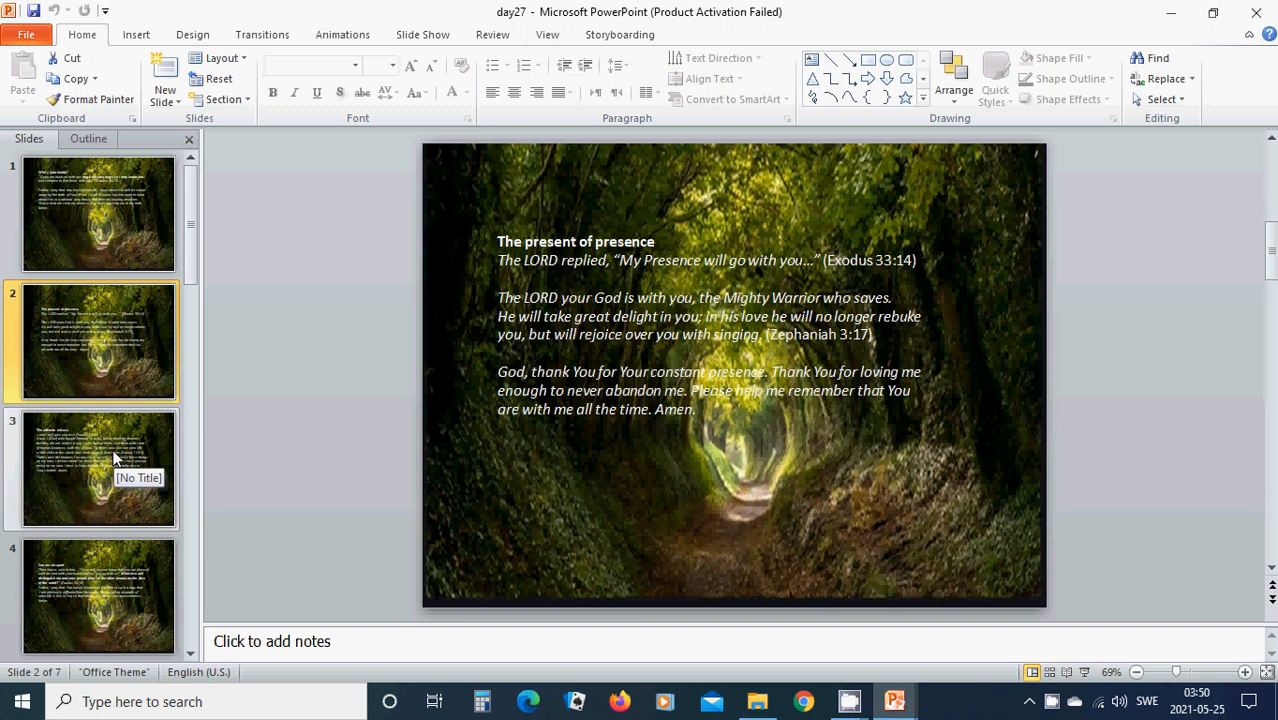
Show slide 3, "The ultimate release", then slide 4, "You are set apart"
{"action": "left_click", "coordinate": [98, 468]}
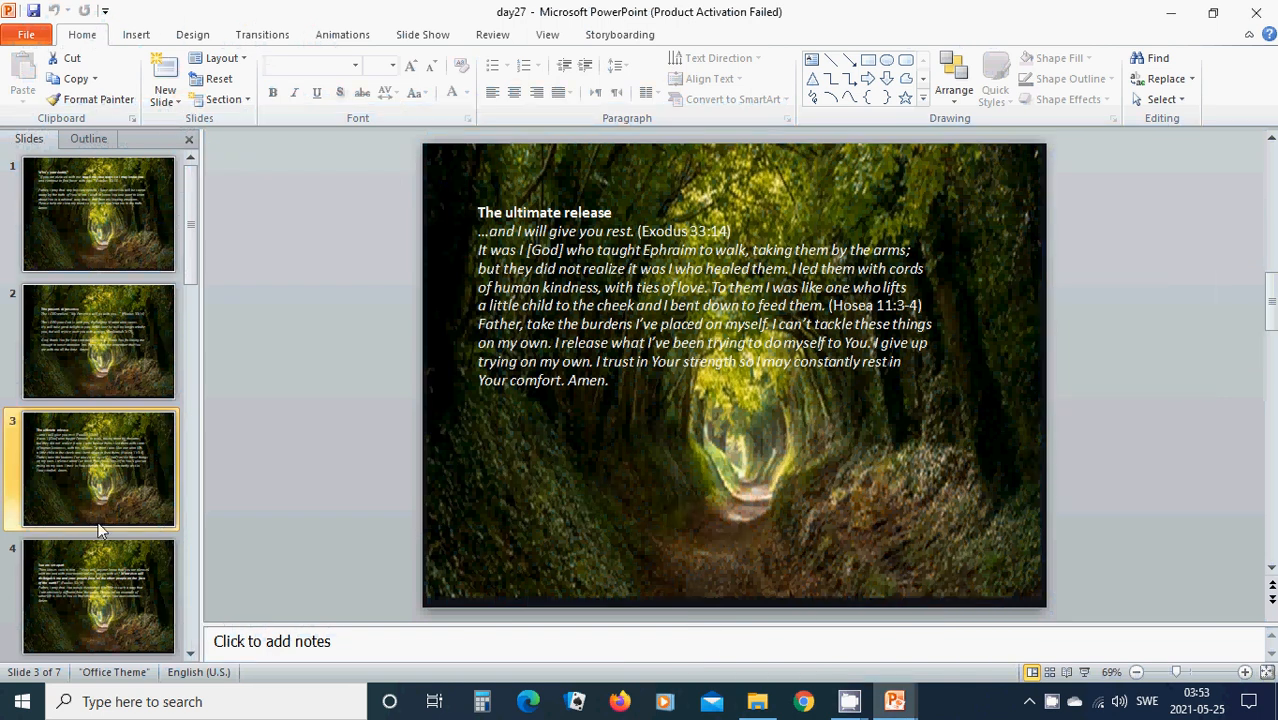
{"action": "left_click", "coordinate": [98, 596]}
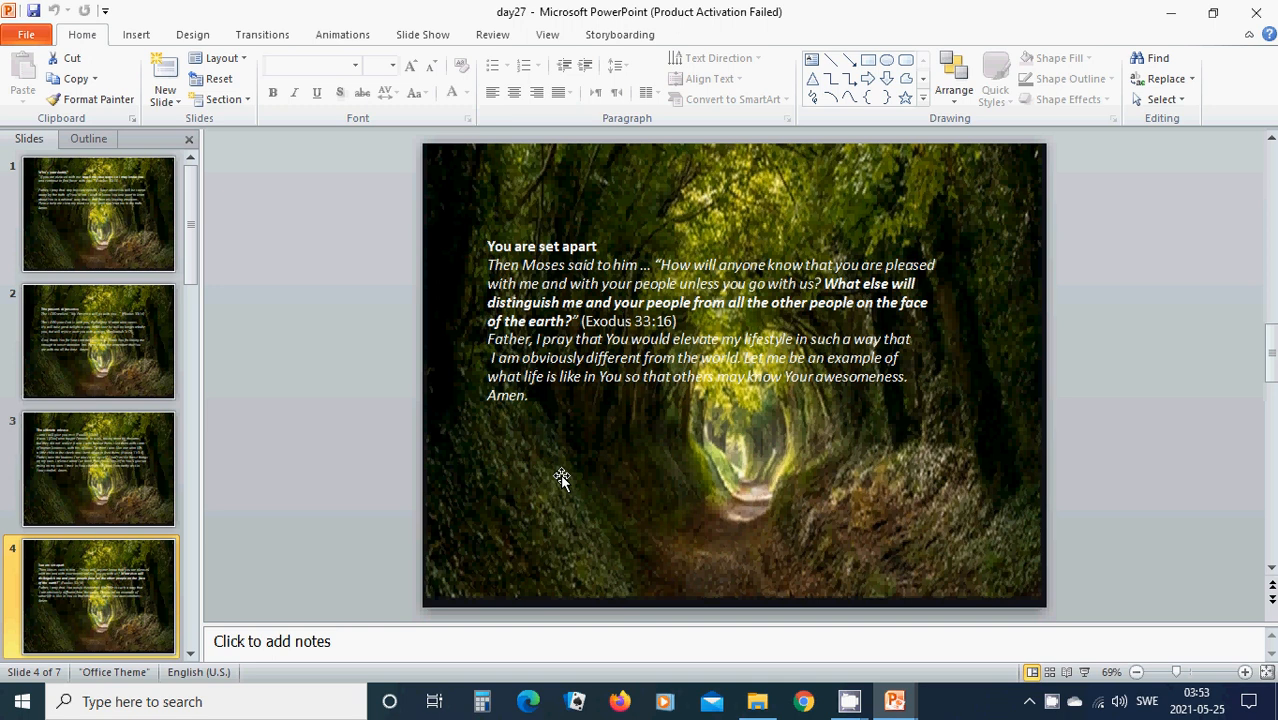
{"action": "mouse_move", "coordinate": [700, 528]}
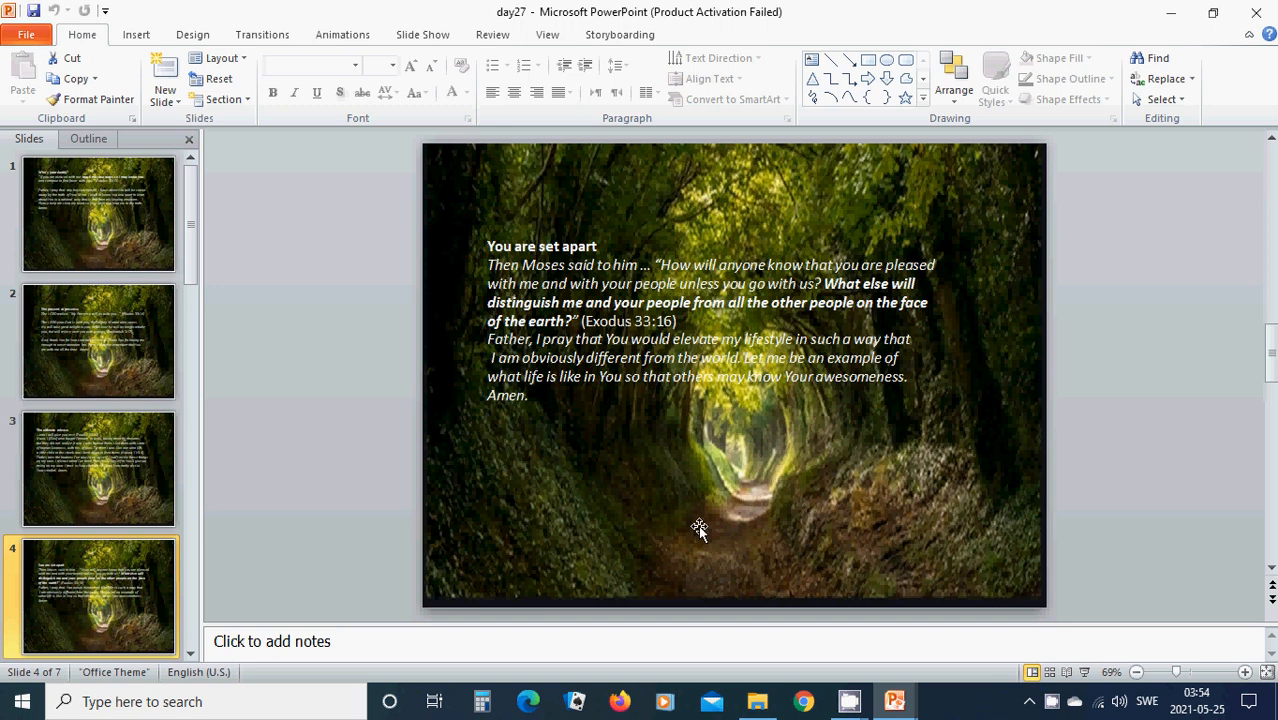
{"action": "mouse_move", "coordinate": [362, 524]}
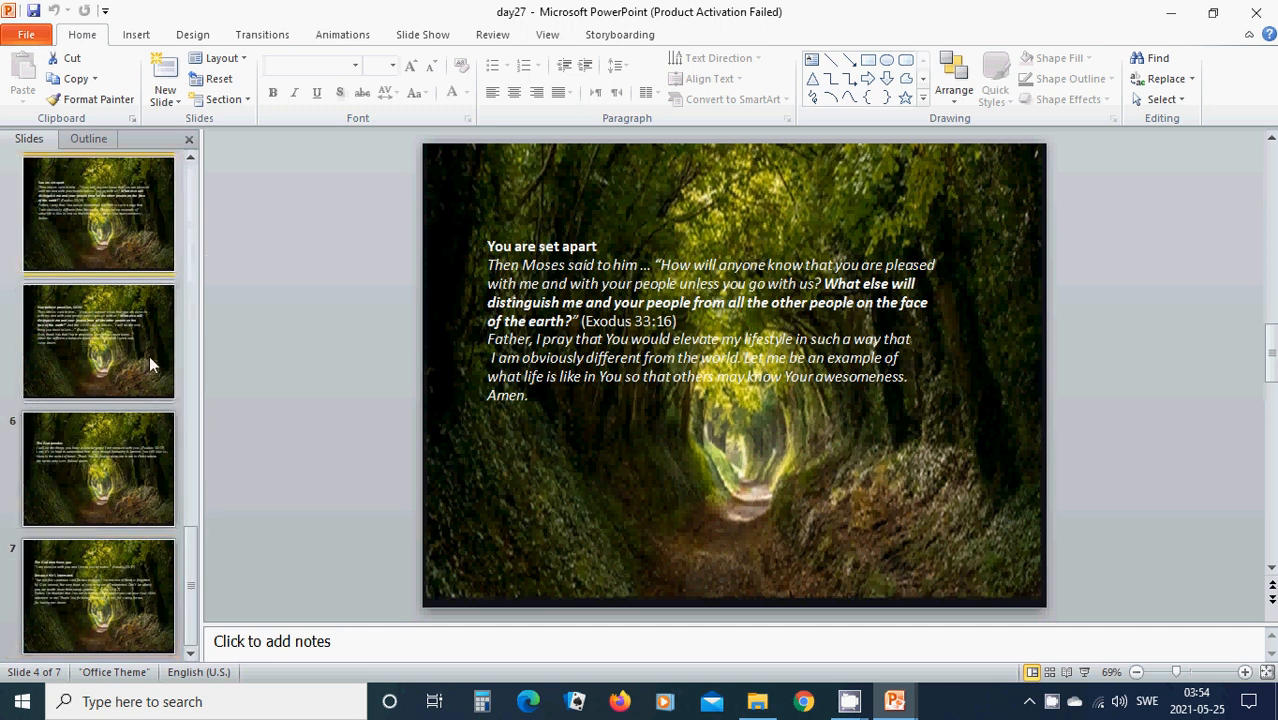
Show slide 5, "Your perfect provision, NOW"
{"action": "left_click", "coordinate": [98, 342]}
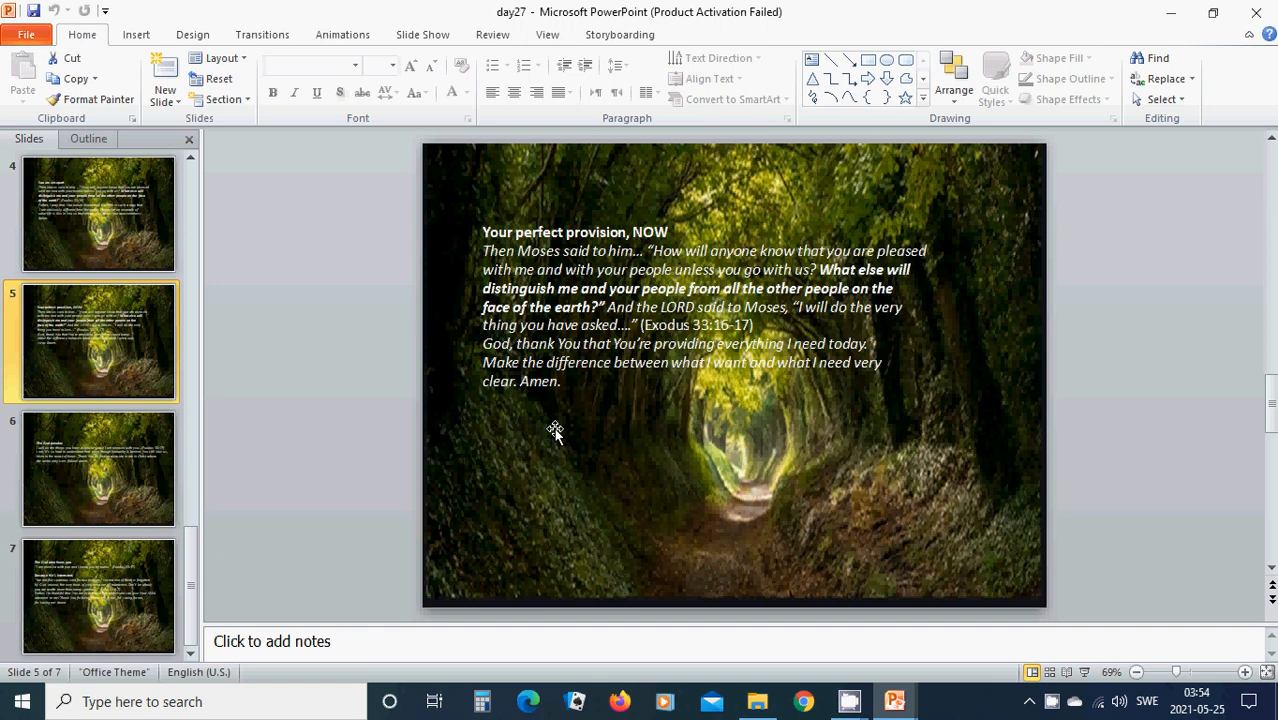
{"action": "mouse_move", "coordinate": [568, 436]}
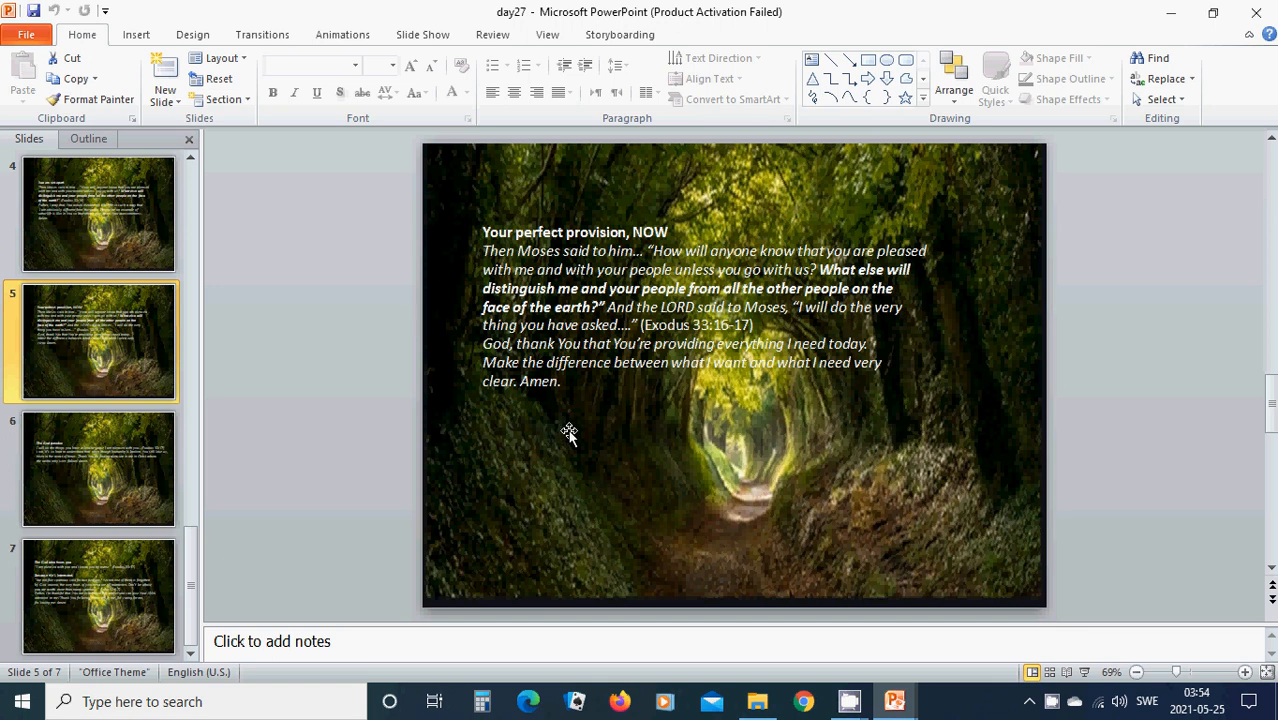
{"action": "mouse_move", "coordinate": [614, 420]}
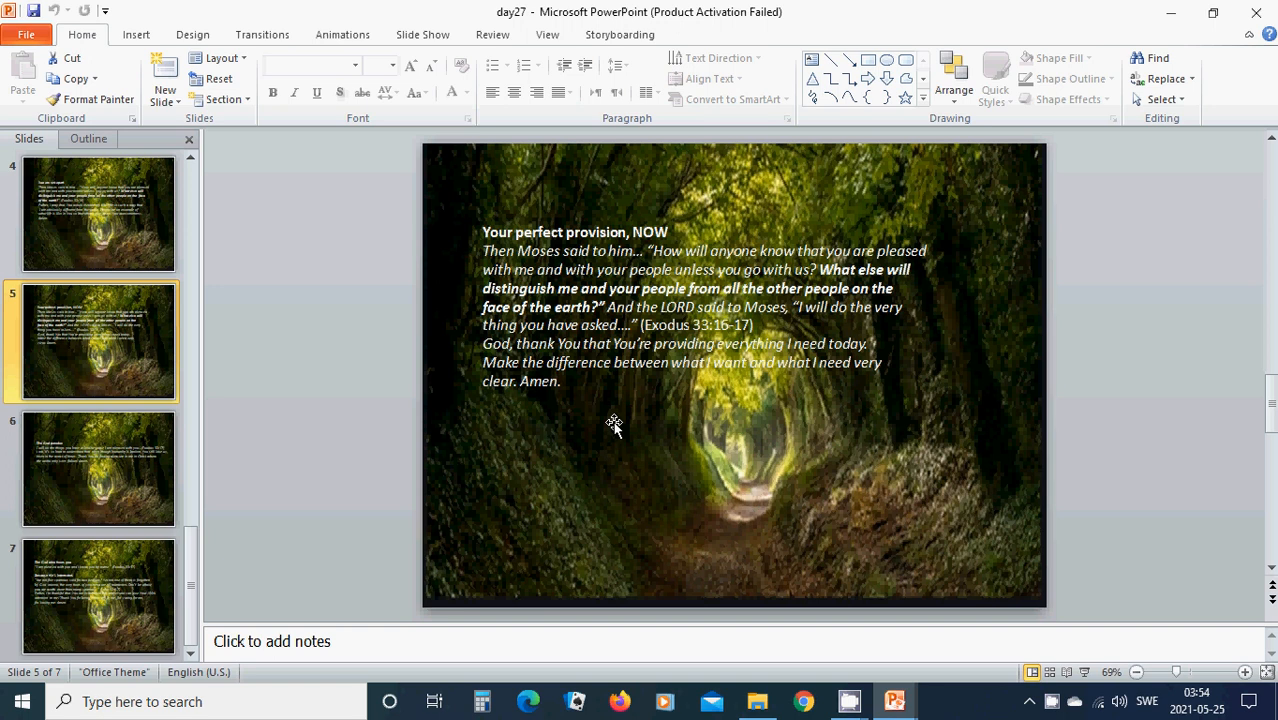
{"action": "mouse_move", "coordinate": [608, 440]}
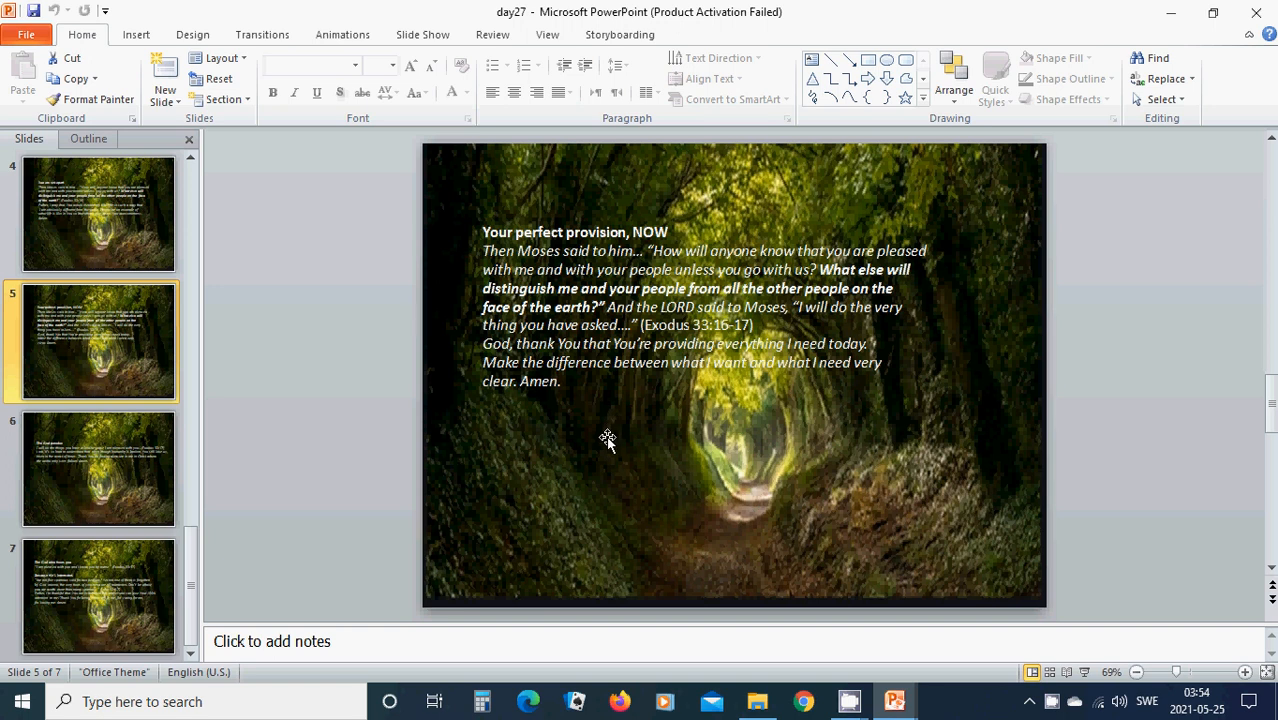
{"action": "mouse_move", "coordinate": [608, 434]}
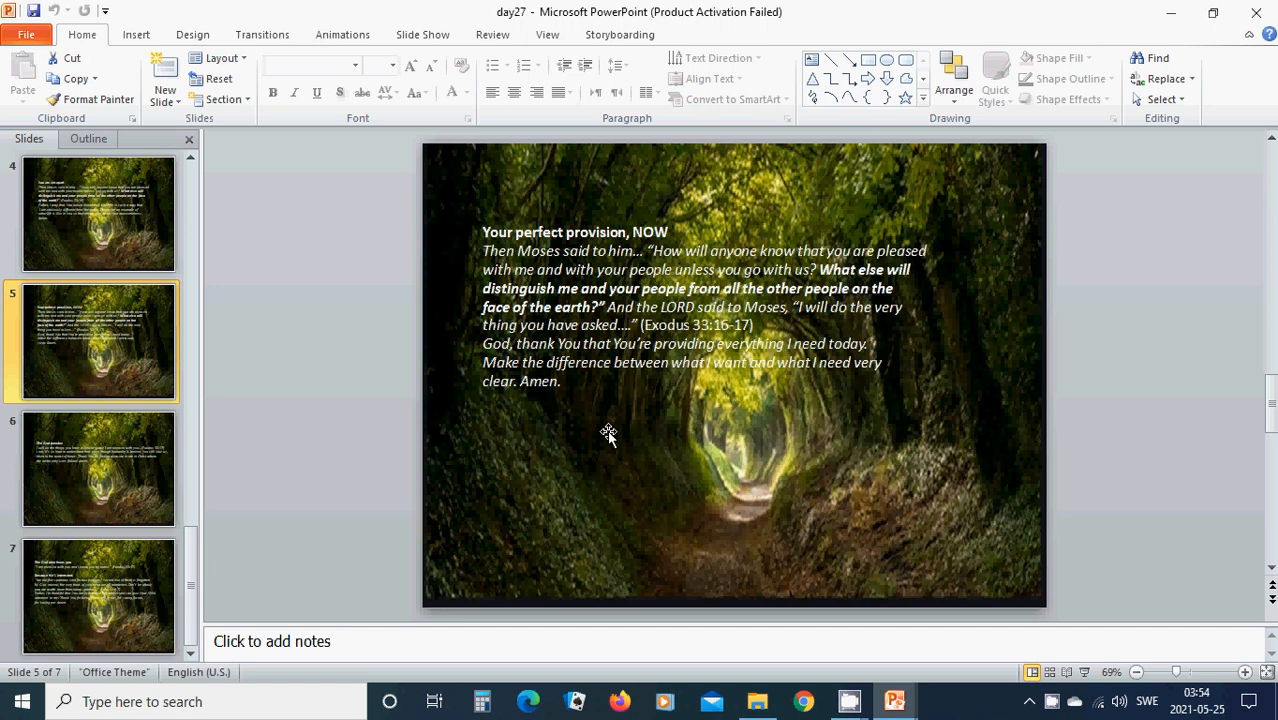
{"action": "mouse_move", "coordinate": [612, 434]}
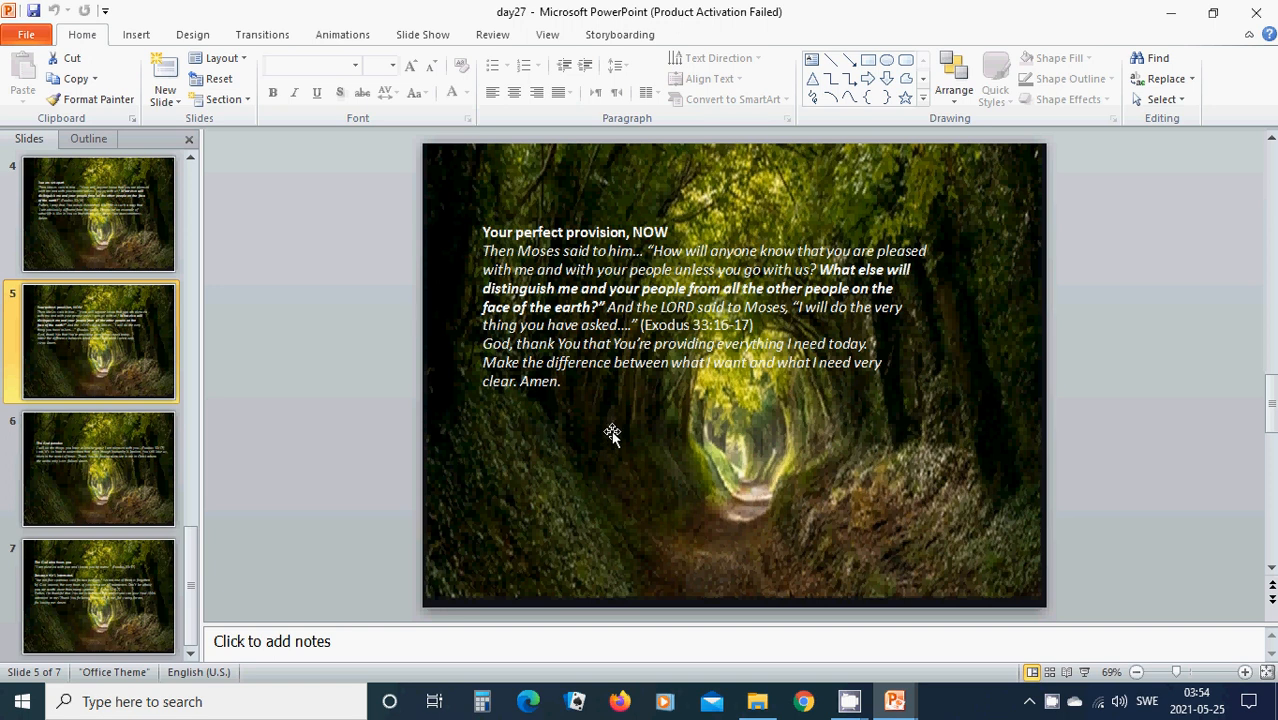
{"action": "mouse_move", "coordinate": [618, 438]}
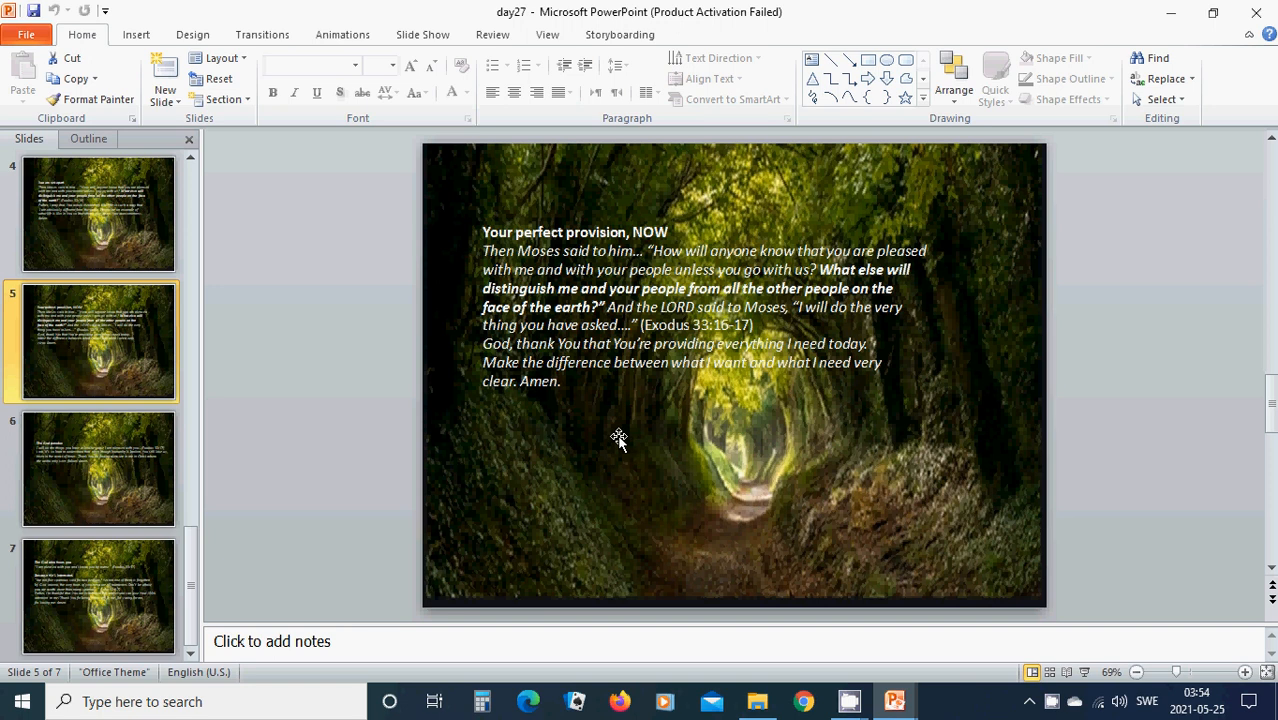
{"action": "mouse_move", "coordinate": [624, 444]}
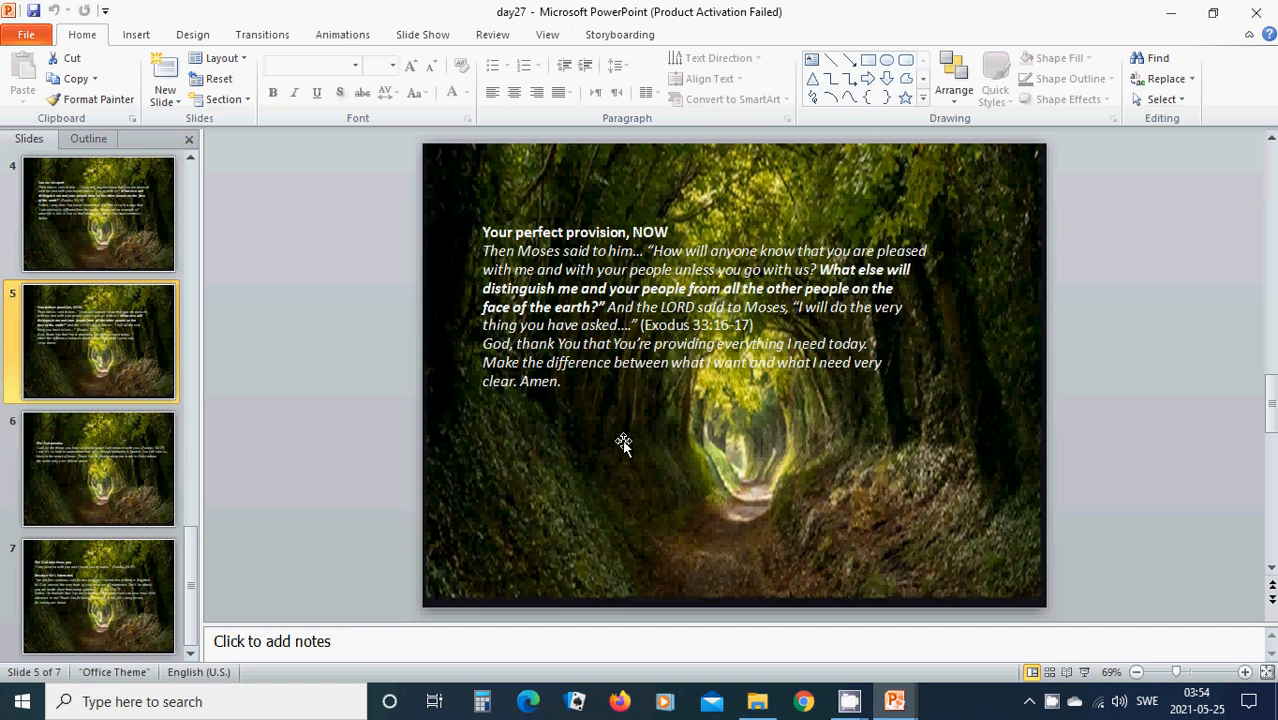
{"action": "mouse_move", "coordinate": [644, 444]}
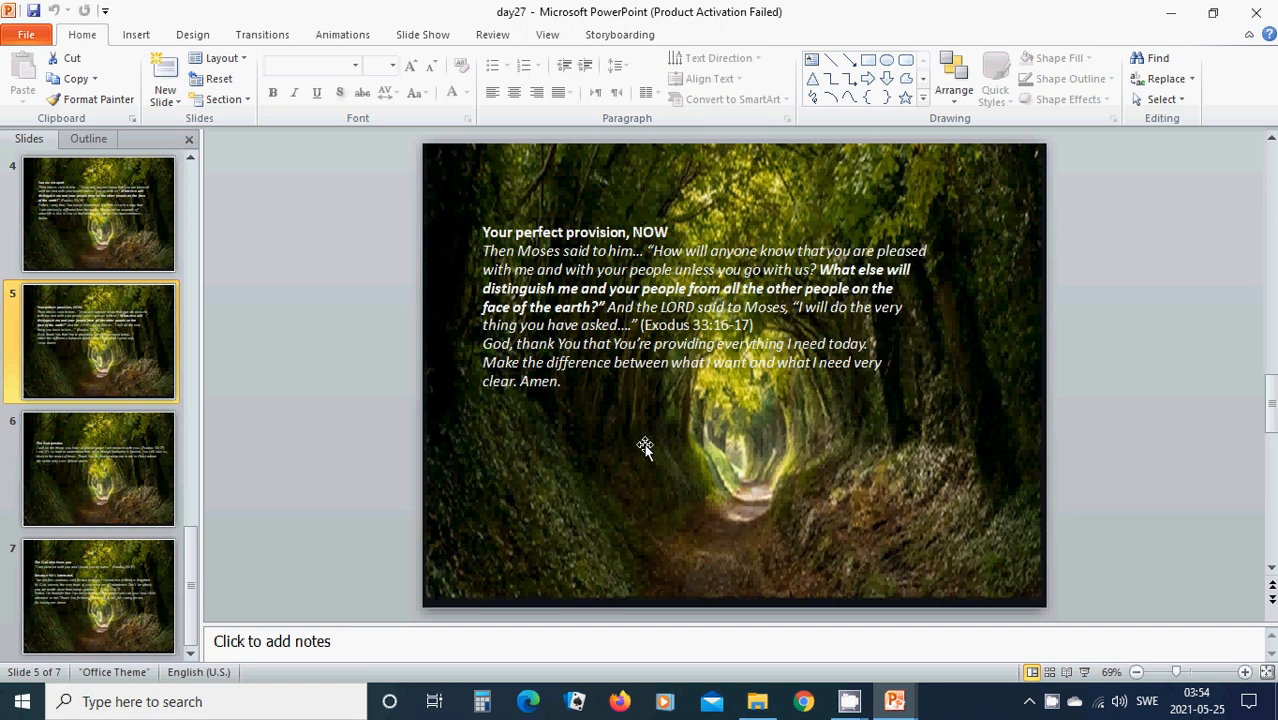
{"action": "mouse_move", "coordinate": [544, 490]}
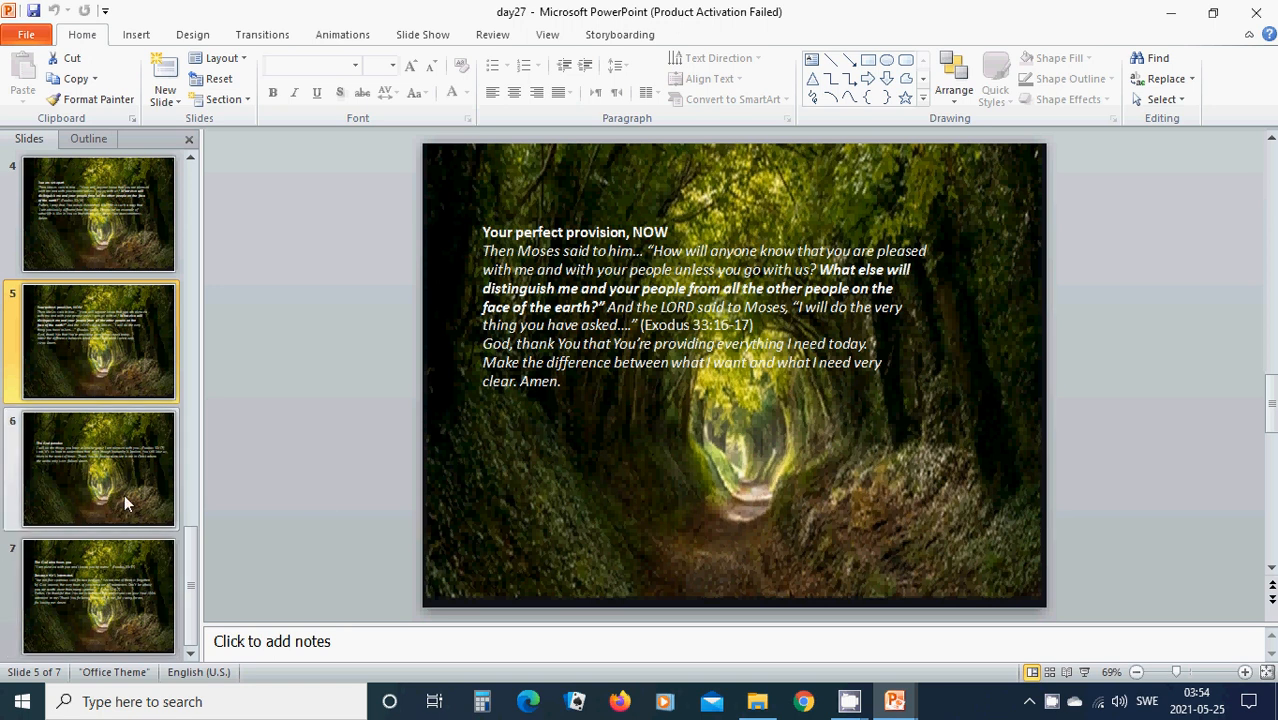
Show slide 6, "The God paradox"
{"action": "left_click", "coordinate": [98, 470]}
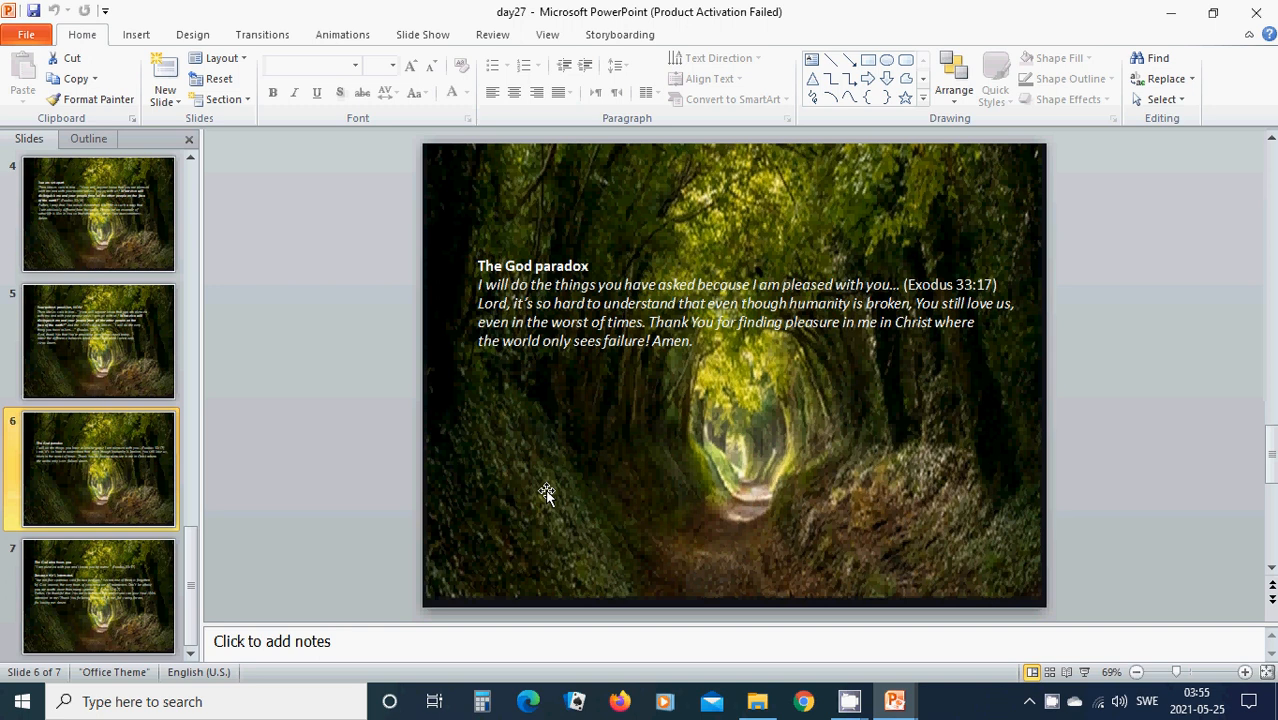
{"action": "mouse_move", "coordinate": [552, 494]}
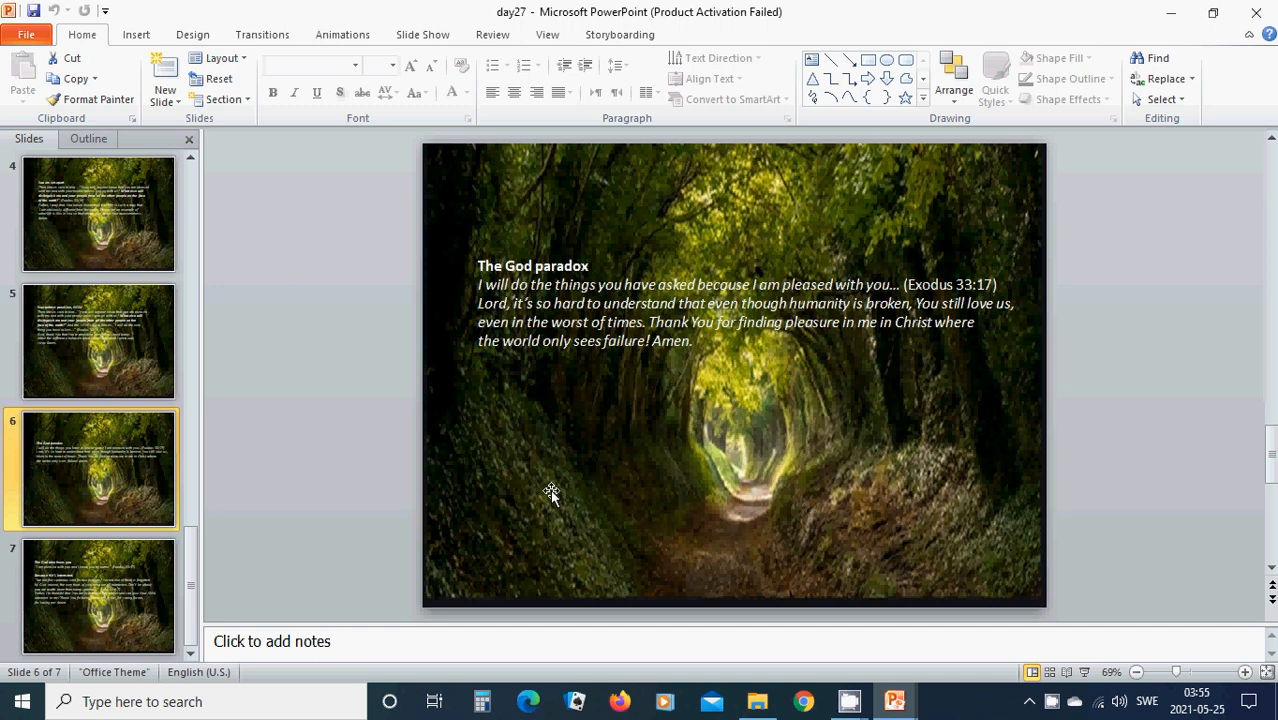
{"action": "mouse_move", "coordinate": [576, 490]}
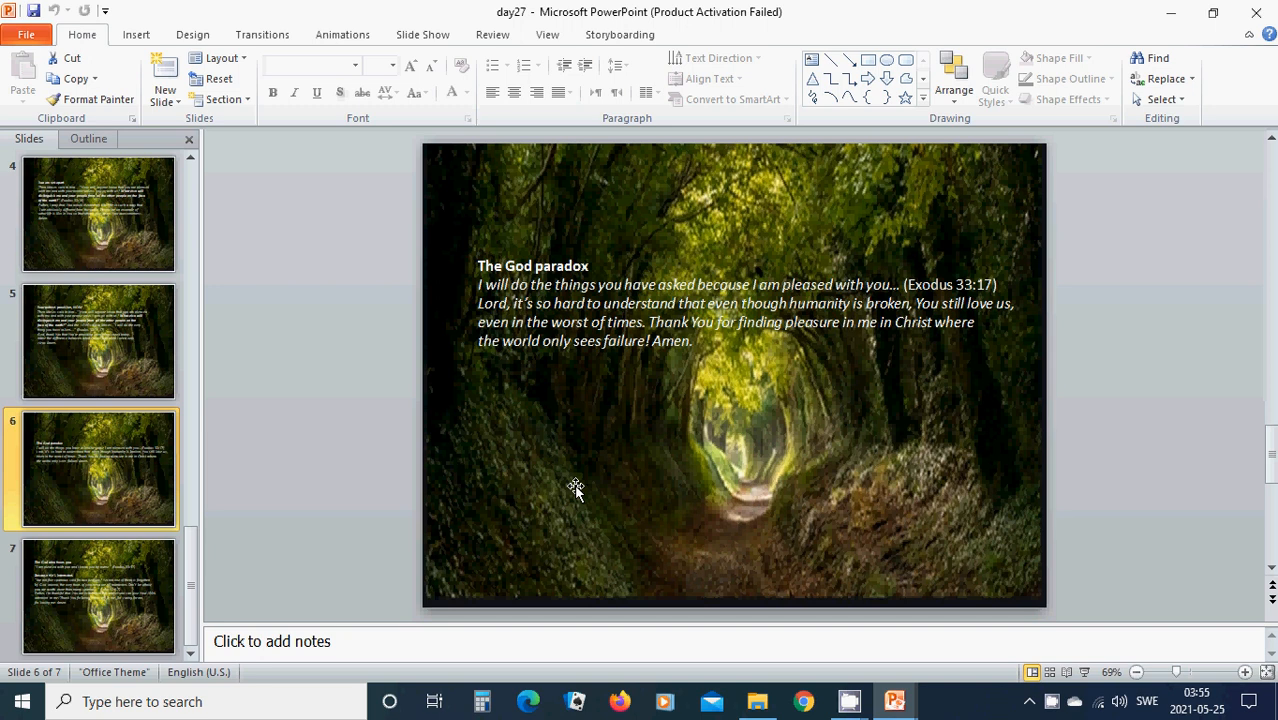
{"action": "mouse_move", "coordinate": [612, 500]}
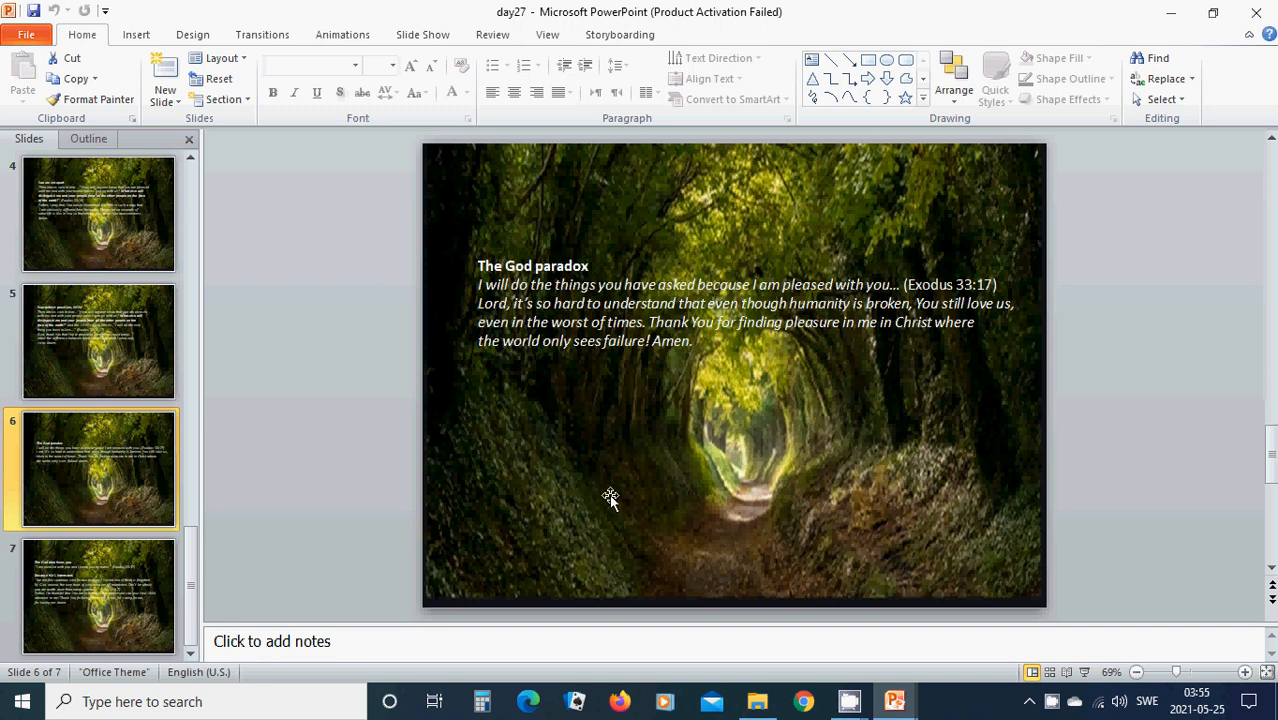
{"action": "mouse_move", "coordinate": [570, 450]}
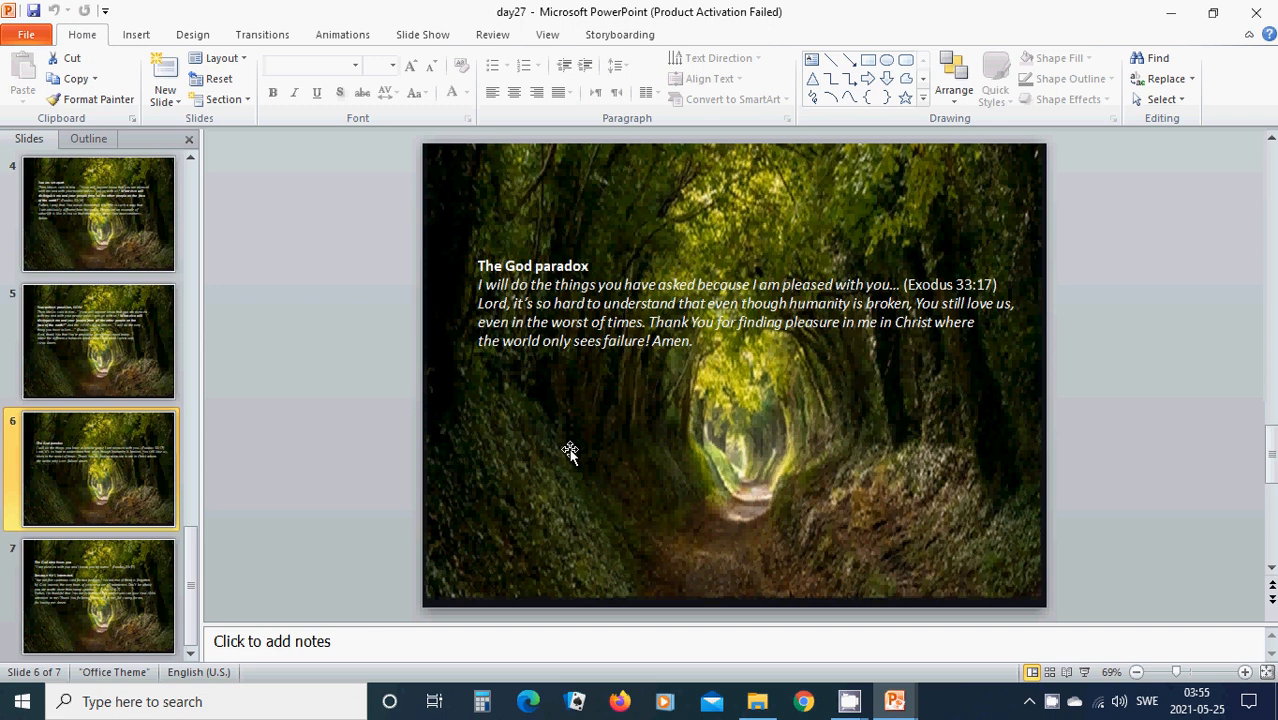
{"action": "mouse_move", "coordinate": [344, 600]}
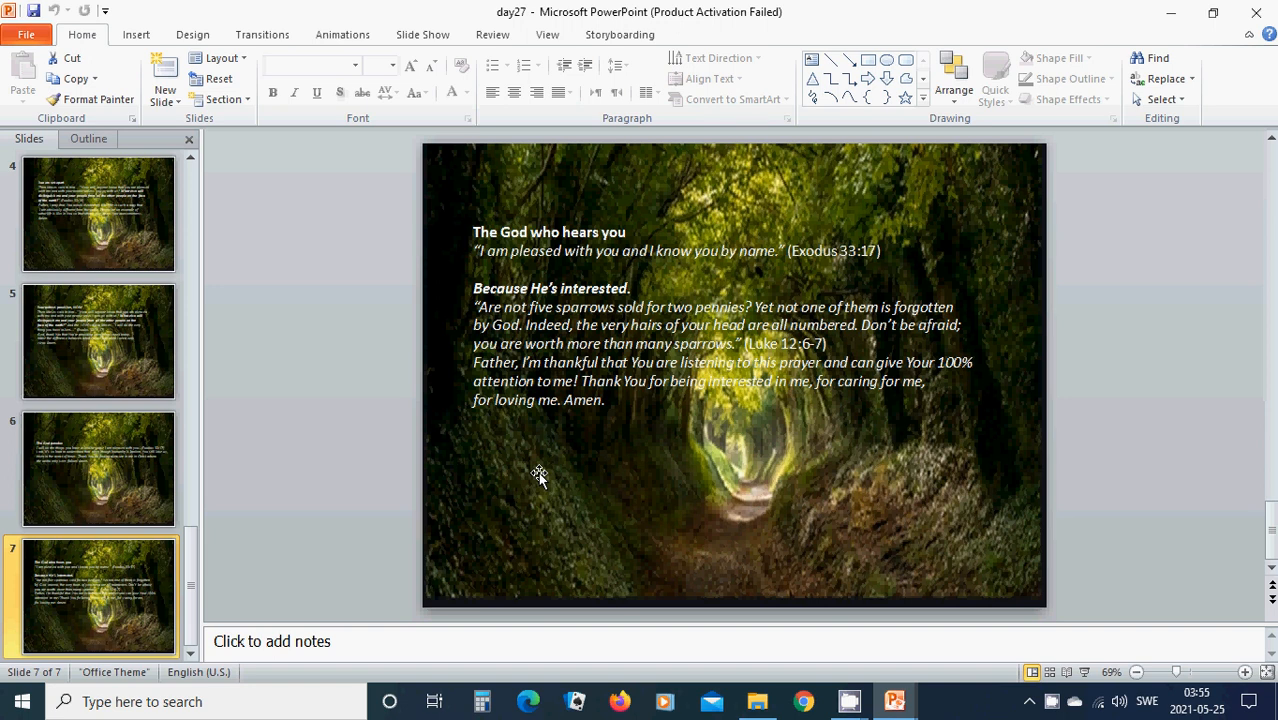
{"action": "mouse_move", "coordinate": [674, 452]}
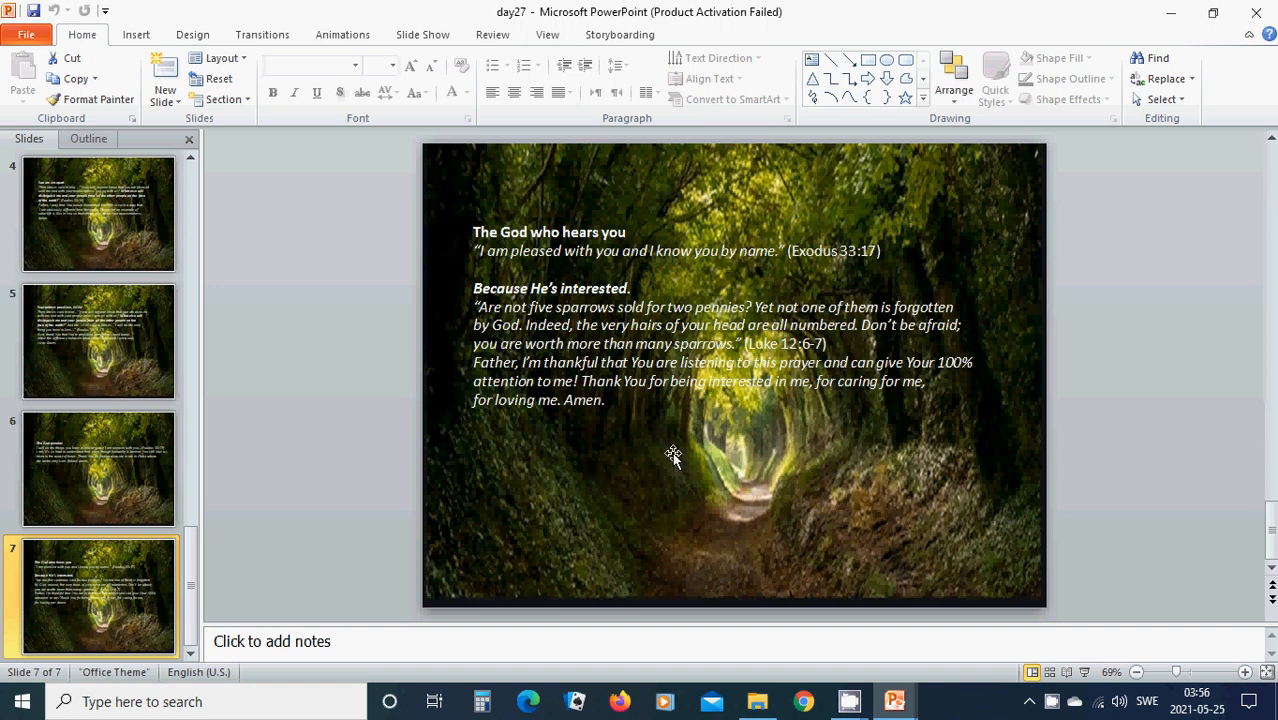
{"action": "mouse_move", "coordinate": [660, 452]}
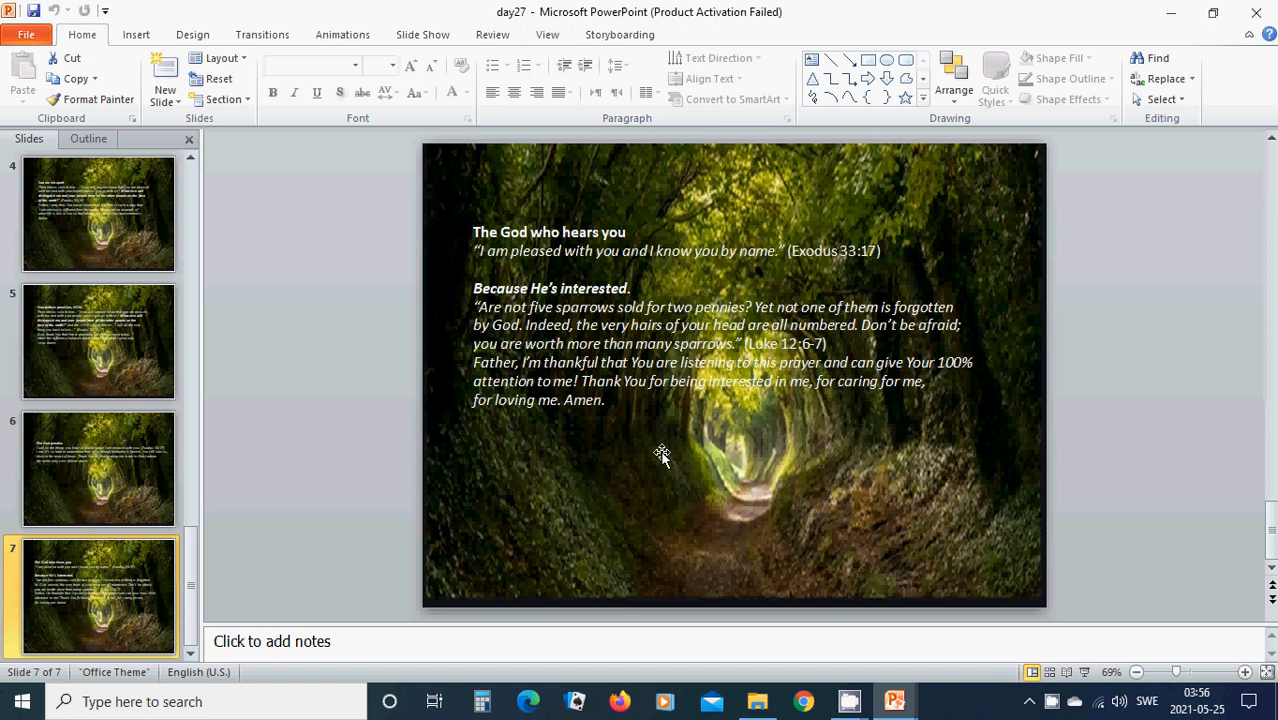